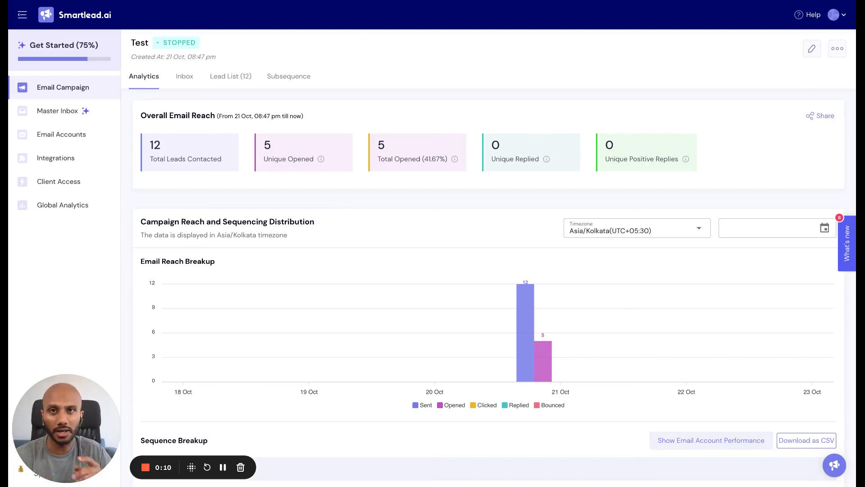
pyautogui.moveTo(821, 202)
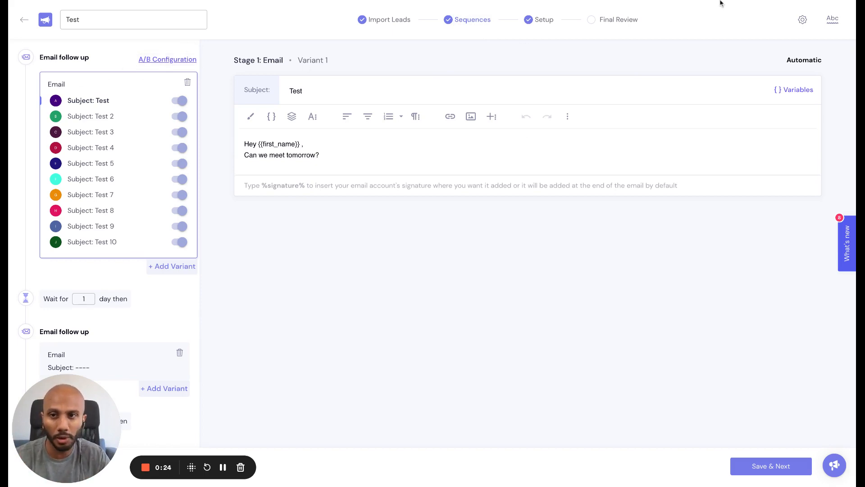
# Step: Open the A/B Testing Setting dialog for the email step's variants
pyautogui.click(167, 59)
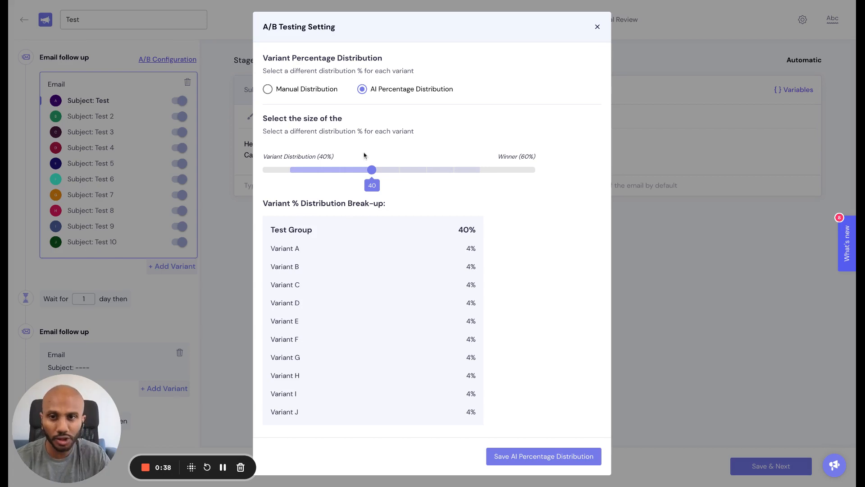
# Step: Set the AI distribution test group to 20% (2% per variant) and view the winning metrics
pyautogui.moveTo(370, 169); pyautogui.dragTo(290, 169)
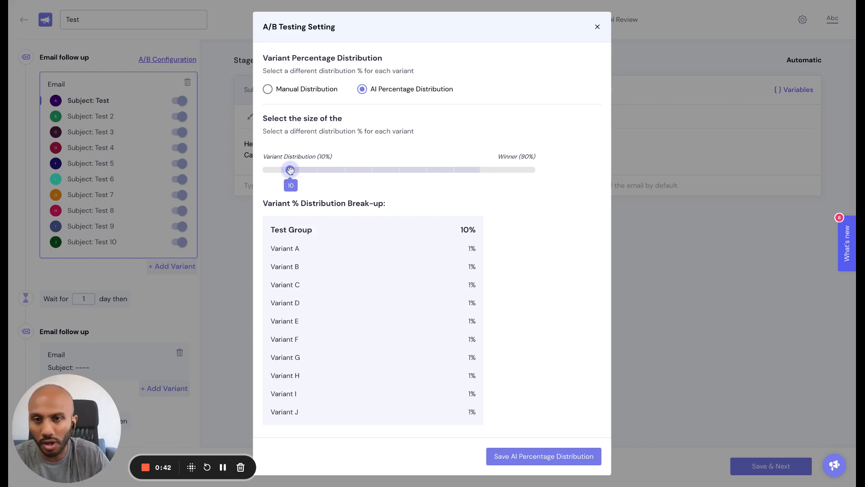
pyautogui.moveTo(291, 170); pyautogui.dragTo(318, 169)
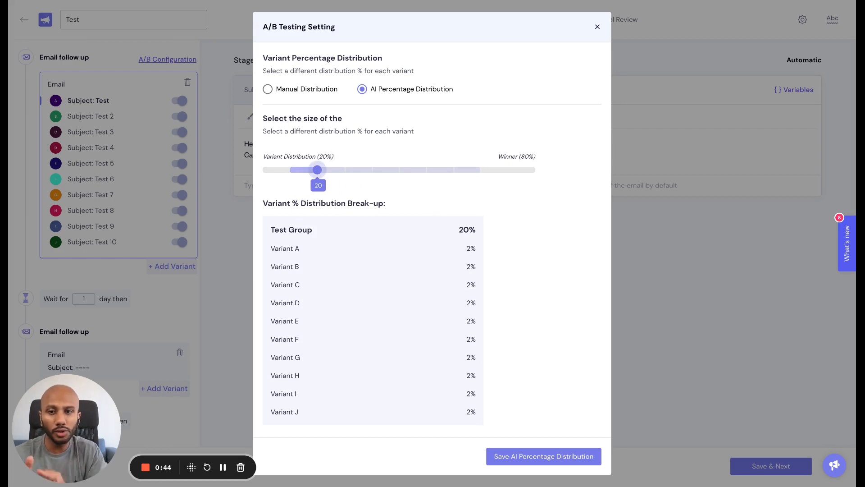
pyautogui.moveTo(364, 179)
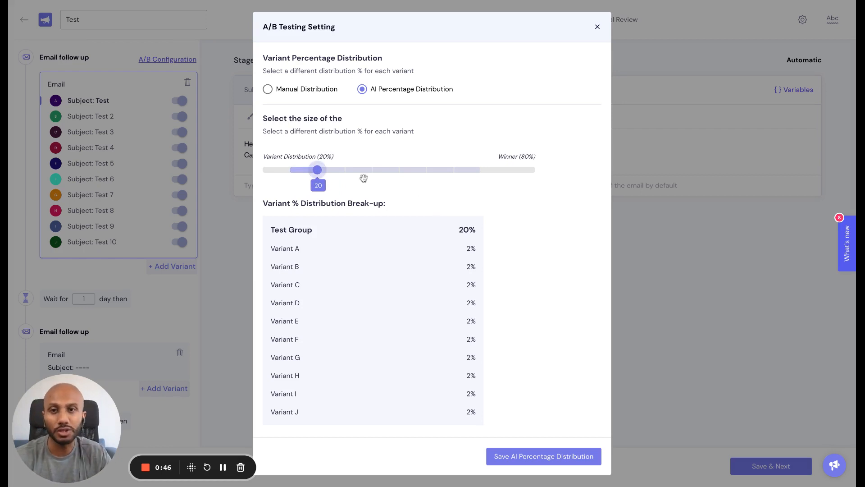
pyautogui.scroll(-3)
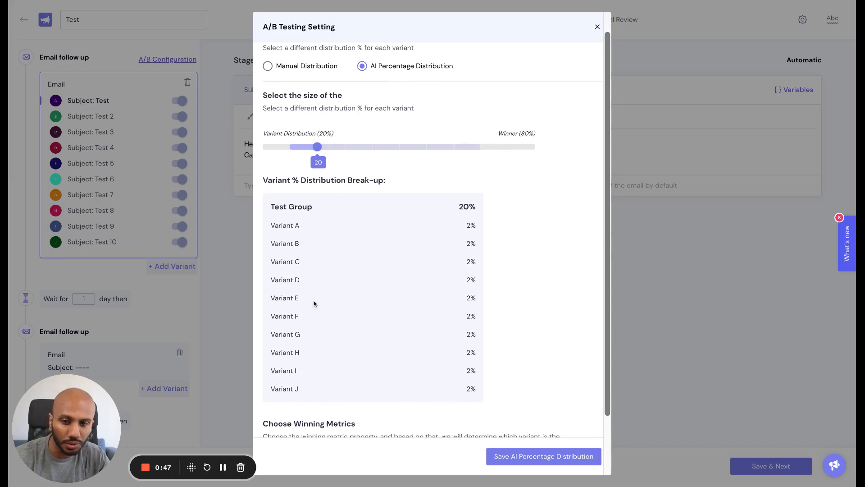
pyautogui.moveTo(481, 324)
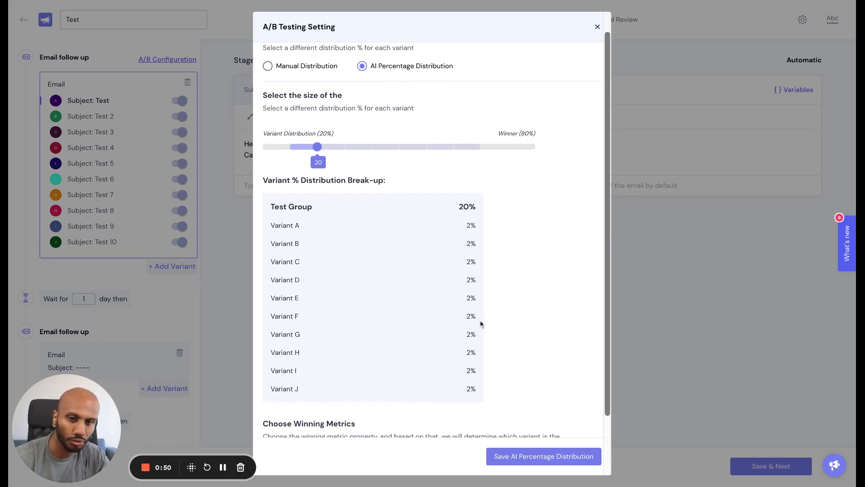
pyautogui.scroll(-3)
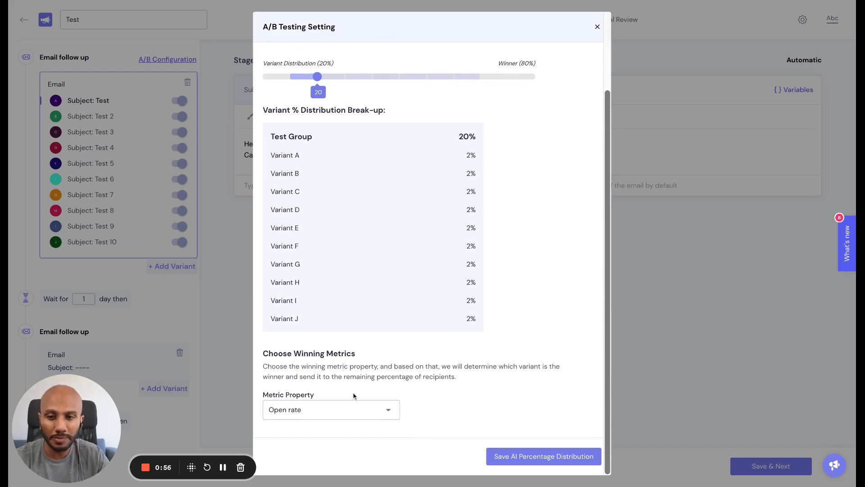
pyautogui.click(330, 409)
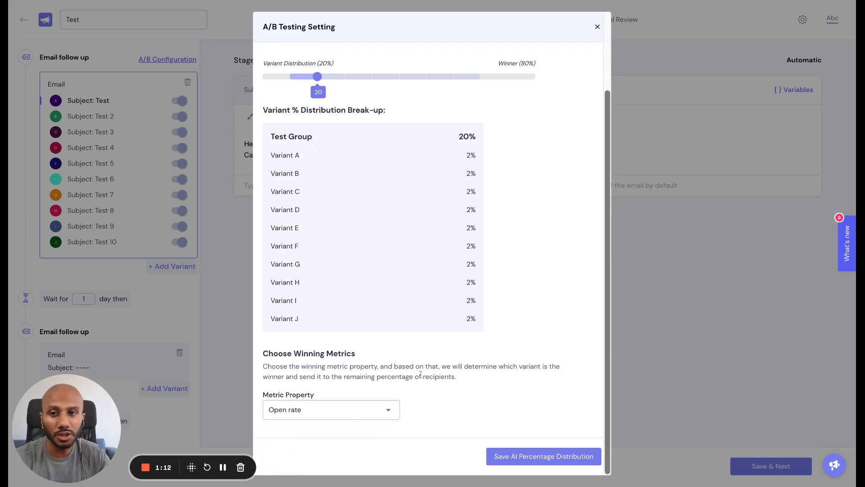
pyautogui.moveTo(403, 360)
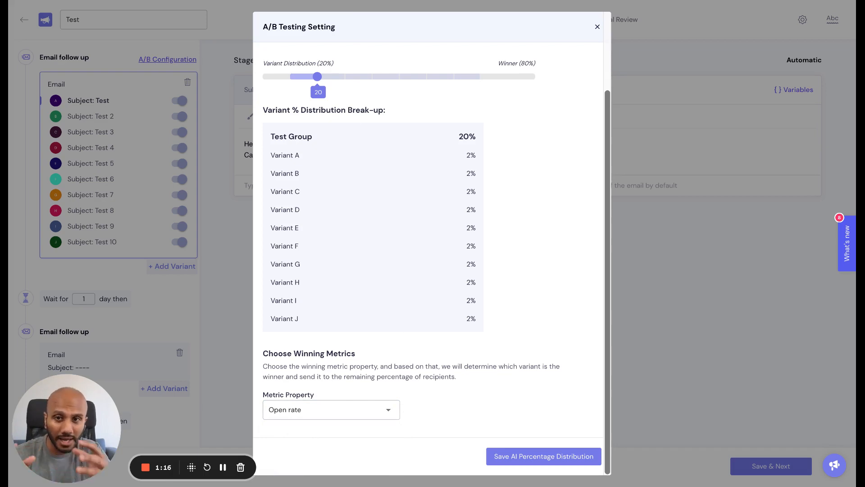
pyautogui.moveTo(455, 283)
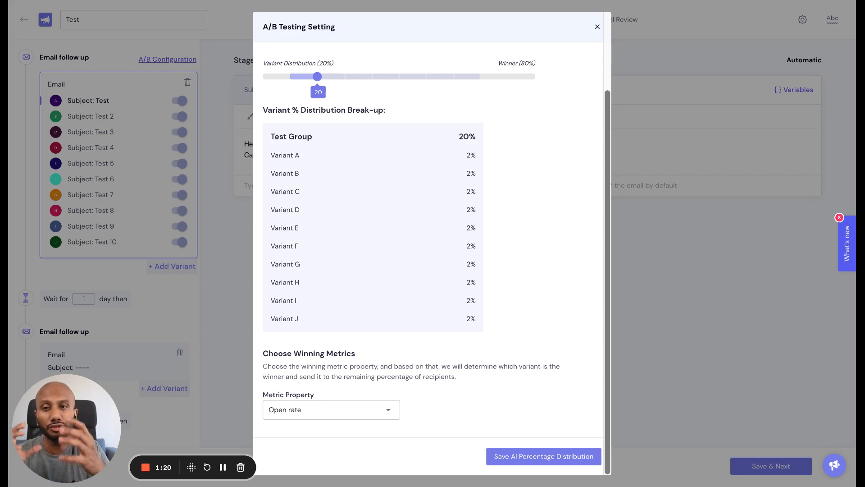
# Step: Choose +ve Reply rate as the winning metric and save the AI percentage distribution
pyautogui.click(330, 409)
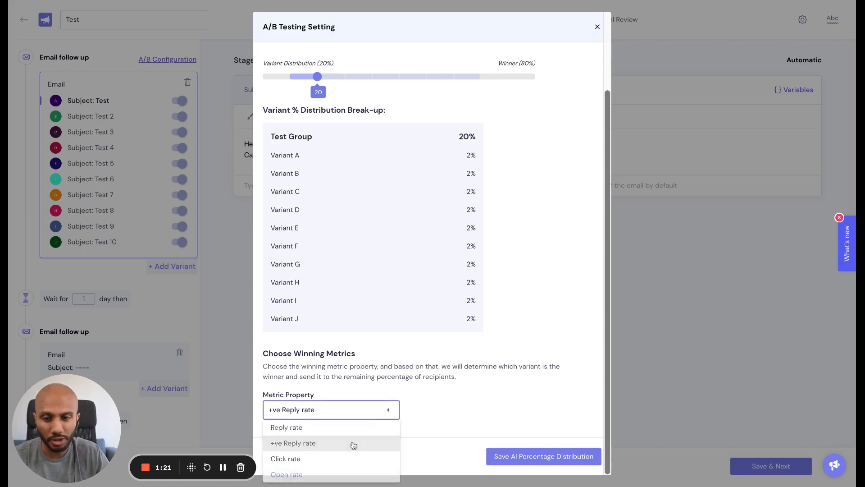
pyautogui.click(293, 442)
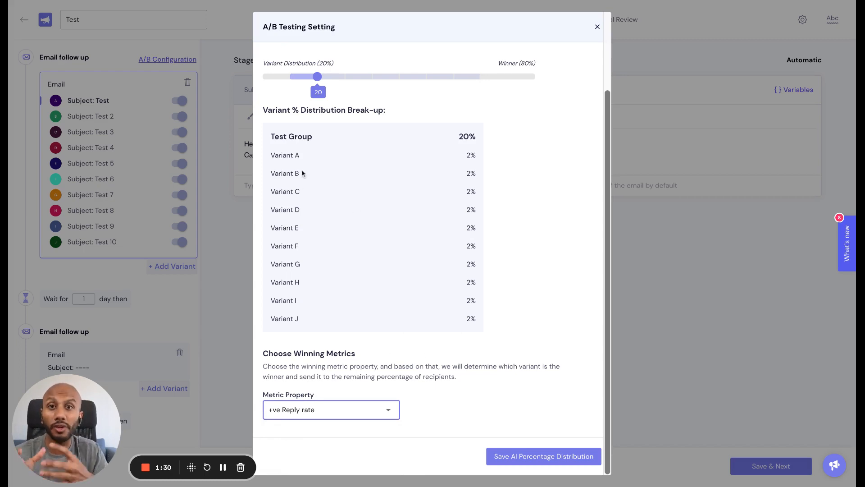
pyautogui.moveTo(347, 398)
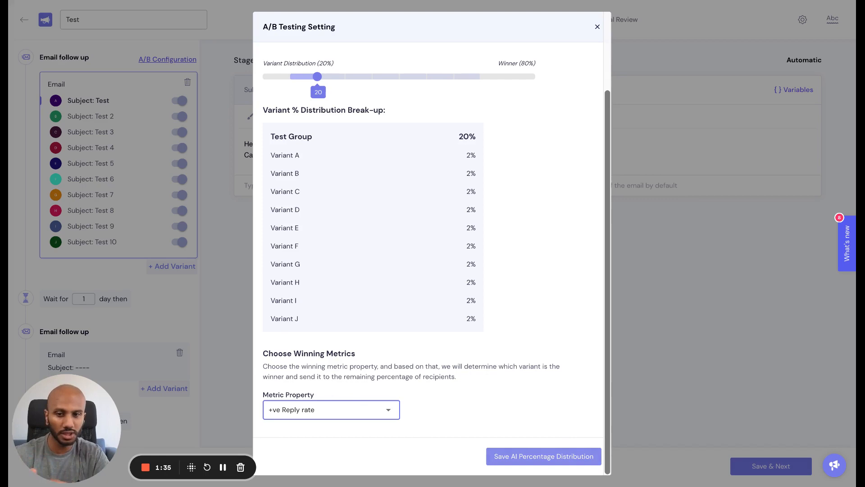
pyautogui.click(597, 27)
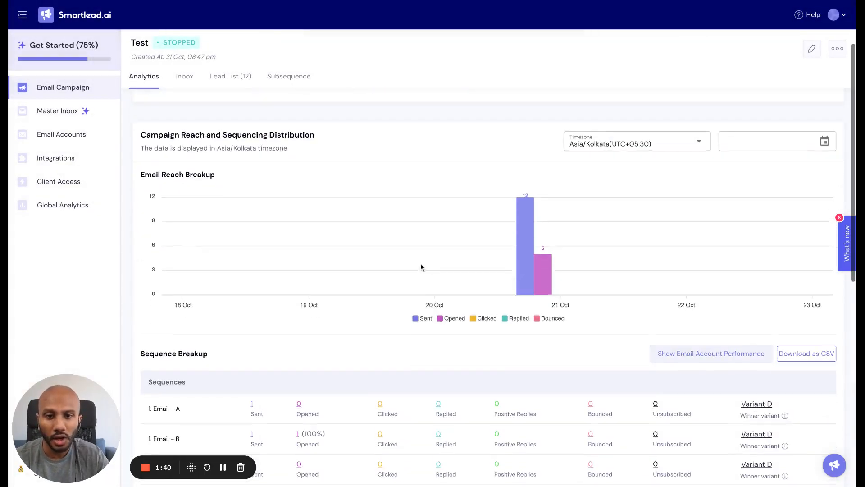
pyautogui.scroll(-3)
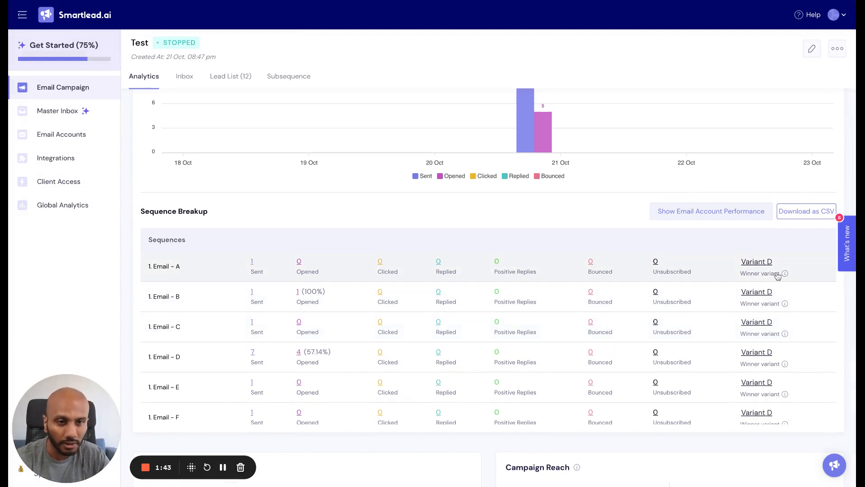
pyautogui.moveTo(784, 273)
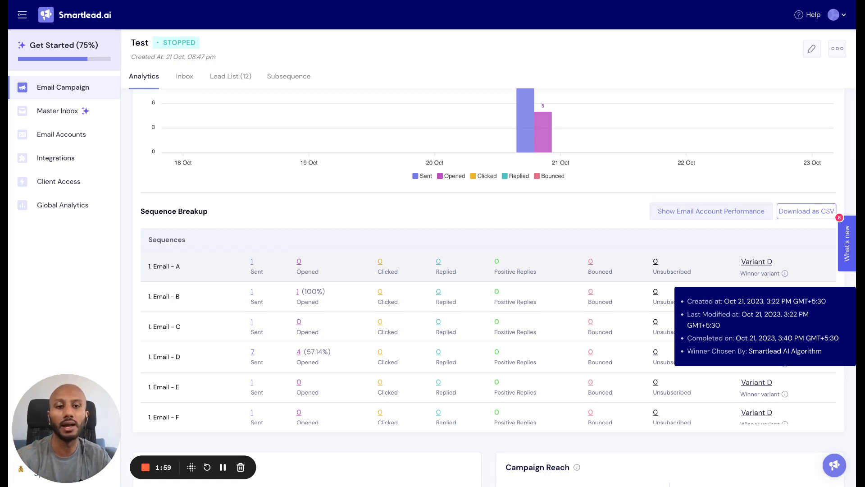
pyautogui.moveTo(622, 242)
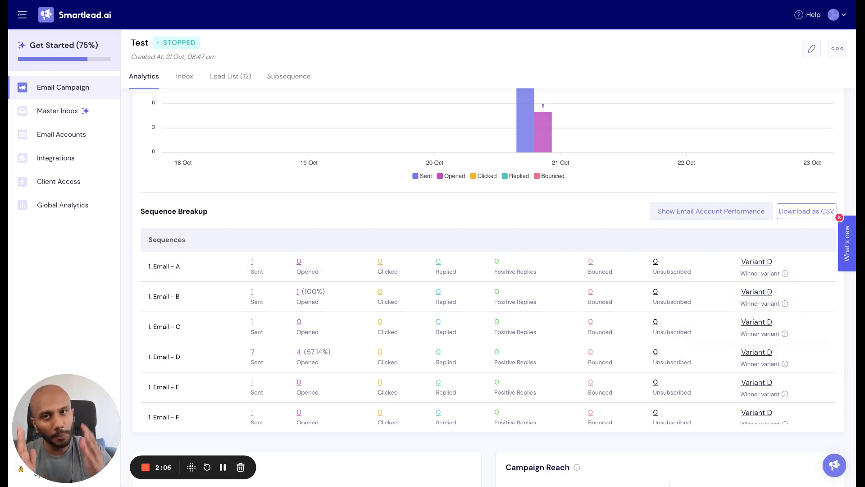
pyautogui.moveTo(805, 57)
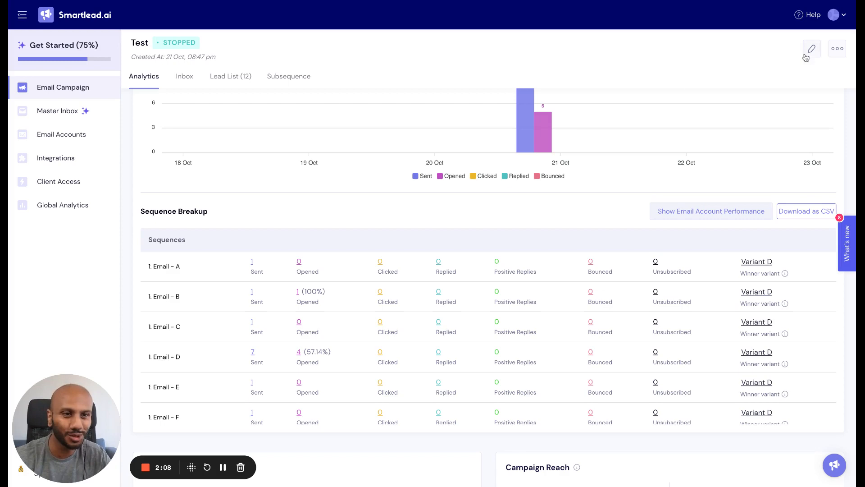
# Step: Edit the Test campaign and reopen its email step's A/B Testing Setting dialog
pyautogui.click(811, 49)
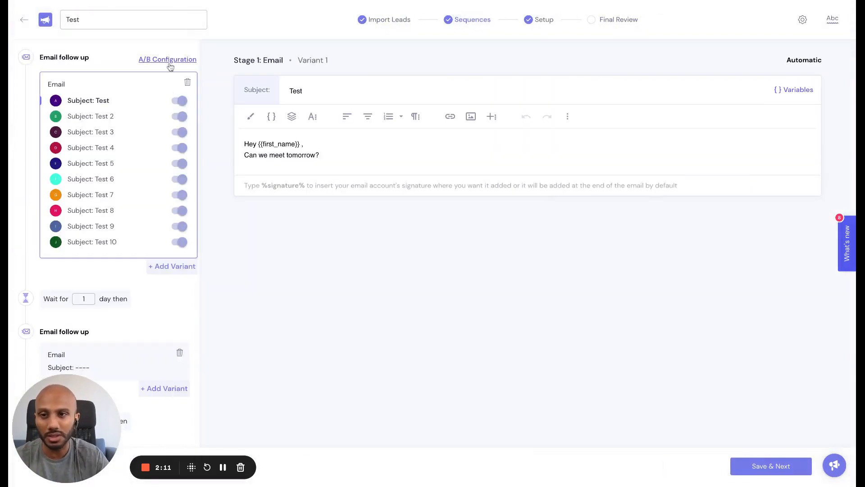
pyautogui.click(168, 59)
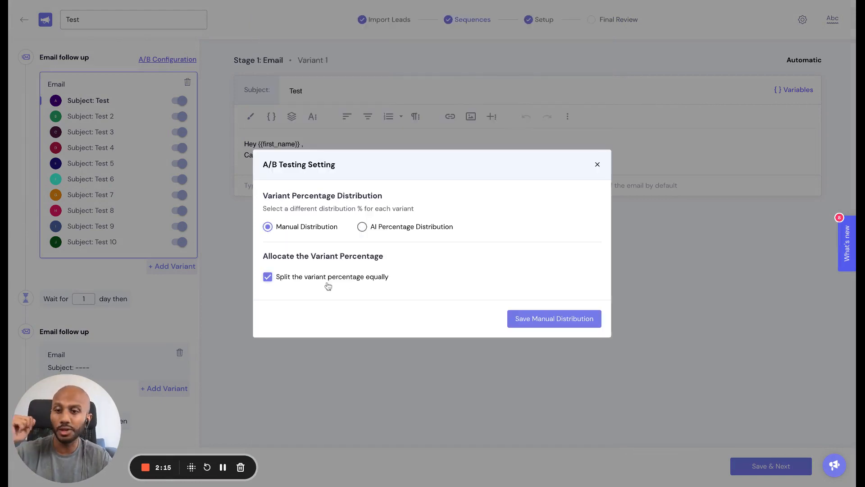
# Step: Turn off equal splitting and set Variant A to 5% and Variant D to 15%
pyautogui.click(268, 276)
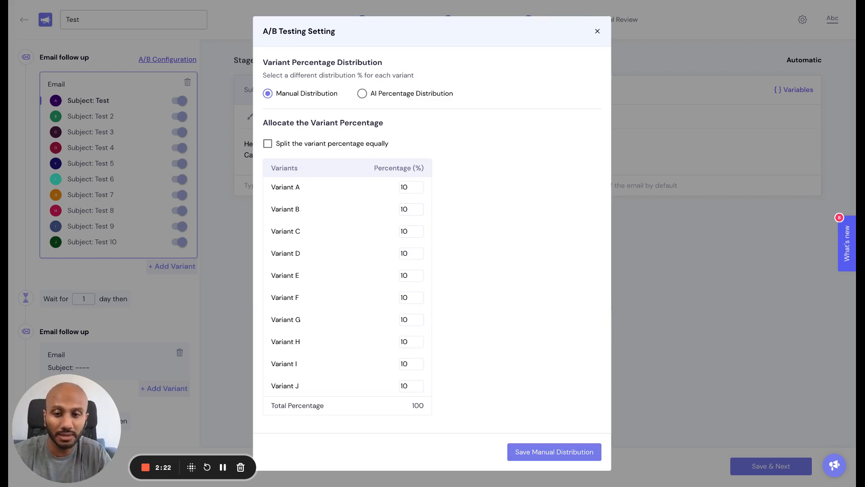
pyautogui.click(410, 186)
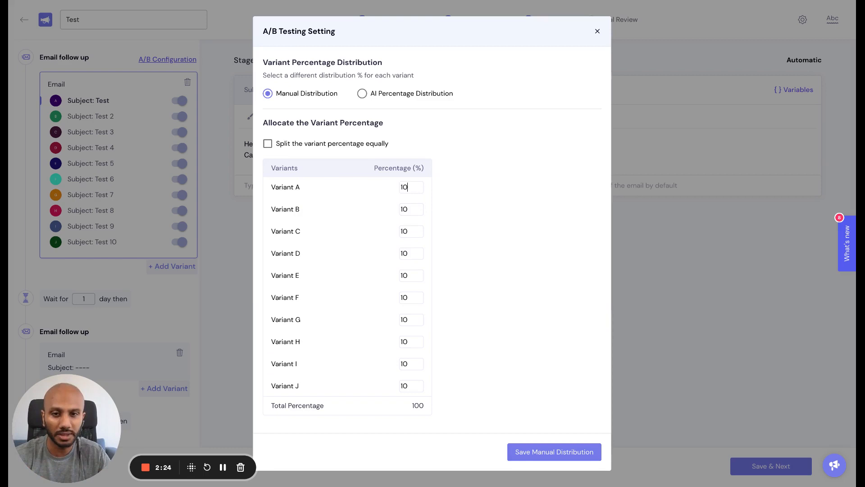
pyautogui.write('5')
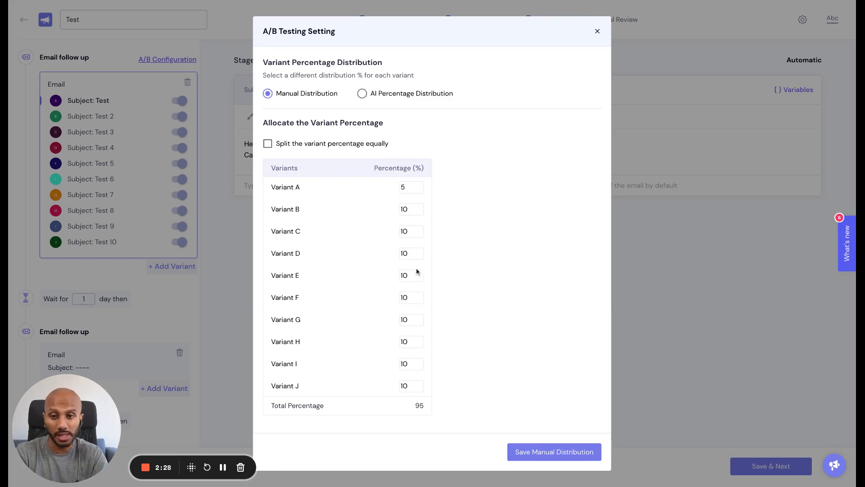
pyautogui.write('15')
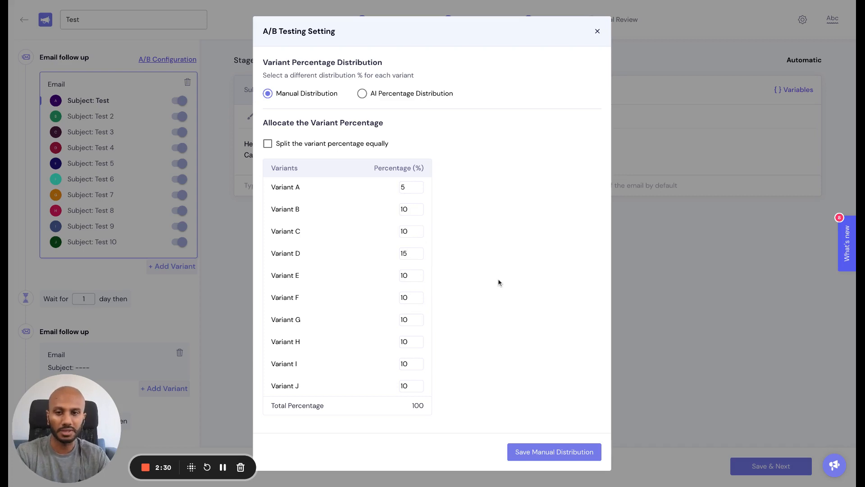